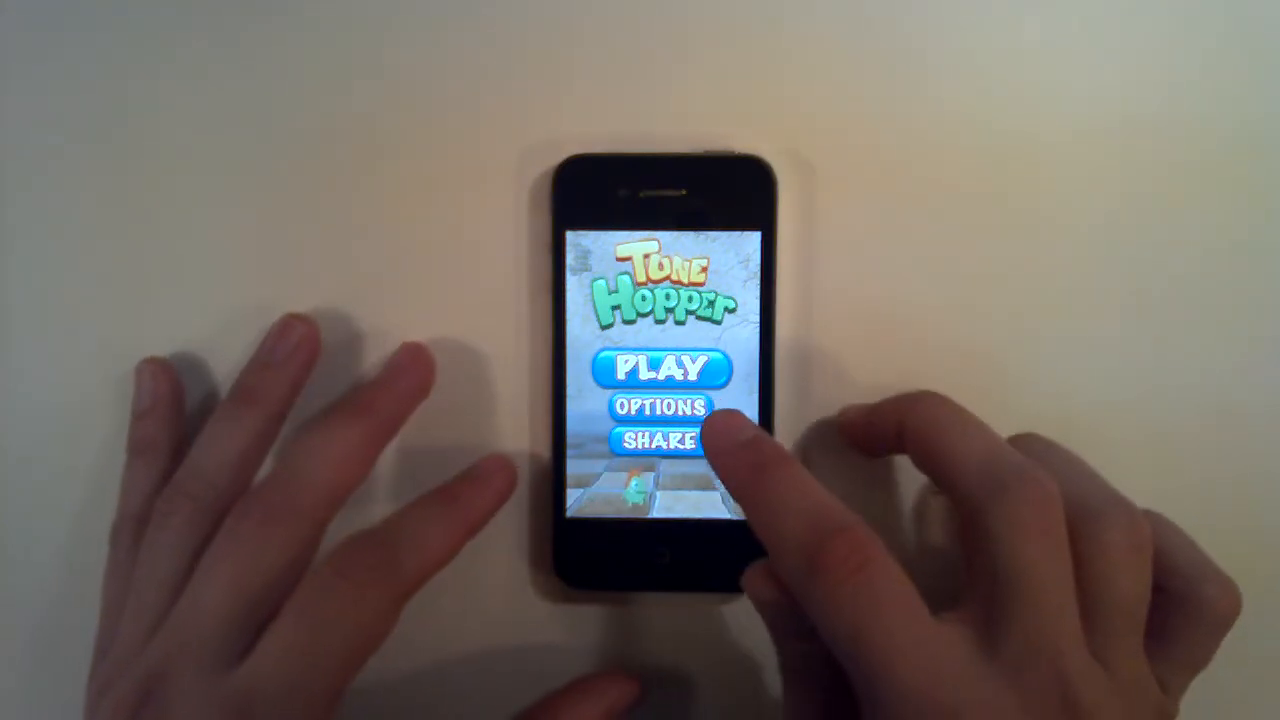
Step: In Options, switch Sound Effects off and back on, then read the Help text
{"action": "left_click", "coordinate": [658, 407]}
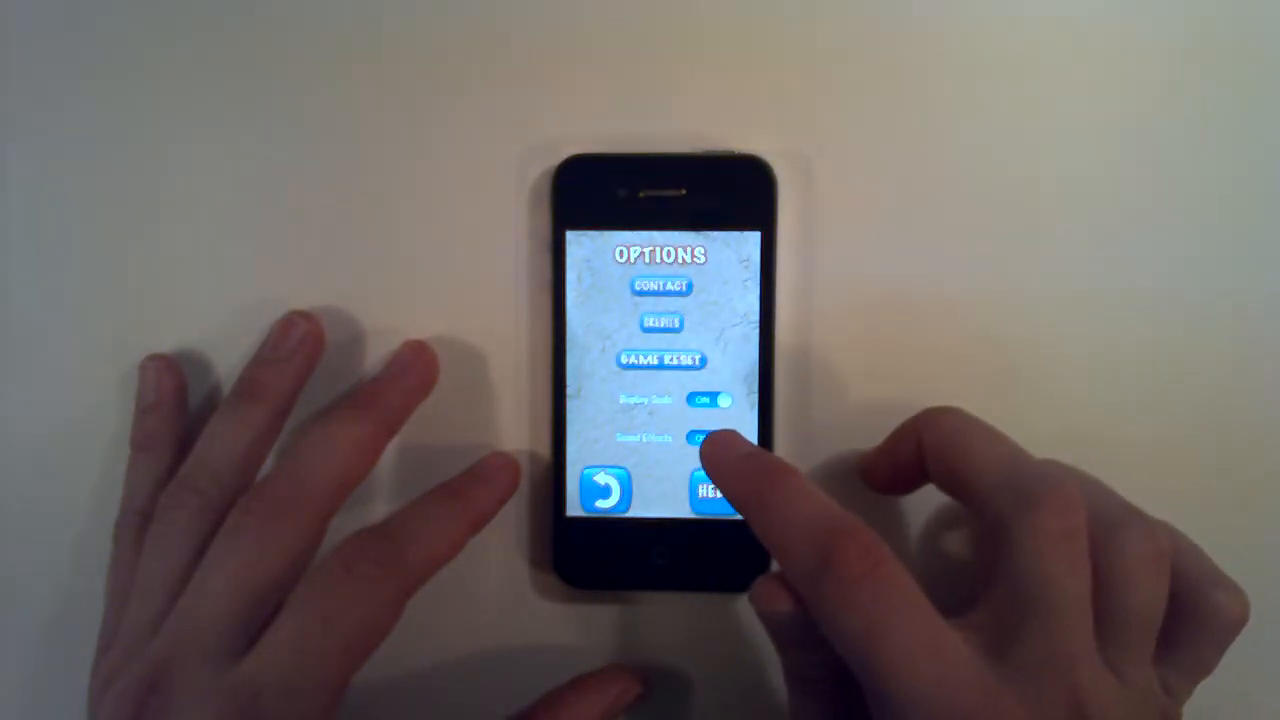
{"action": "left_click", "coordinate": [708, 438]}
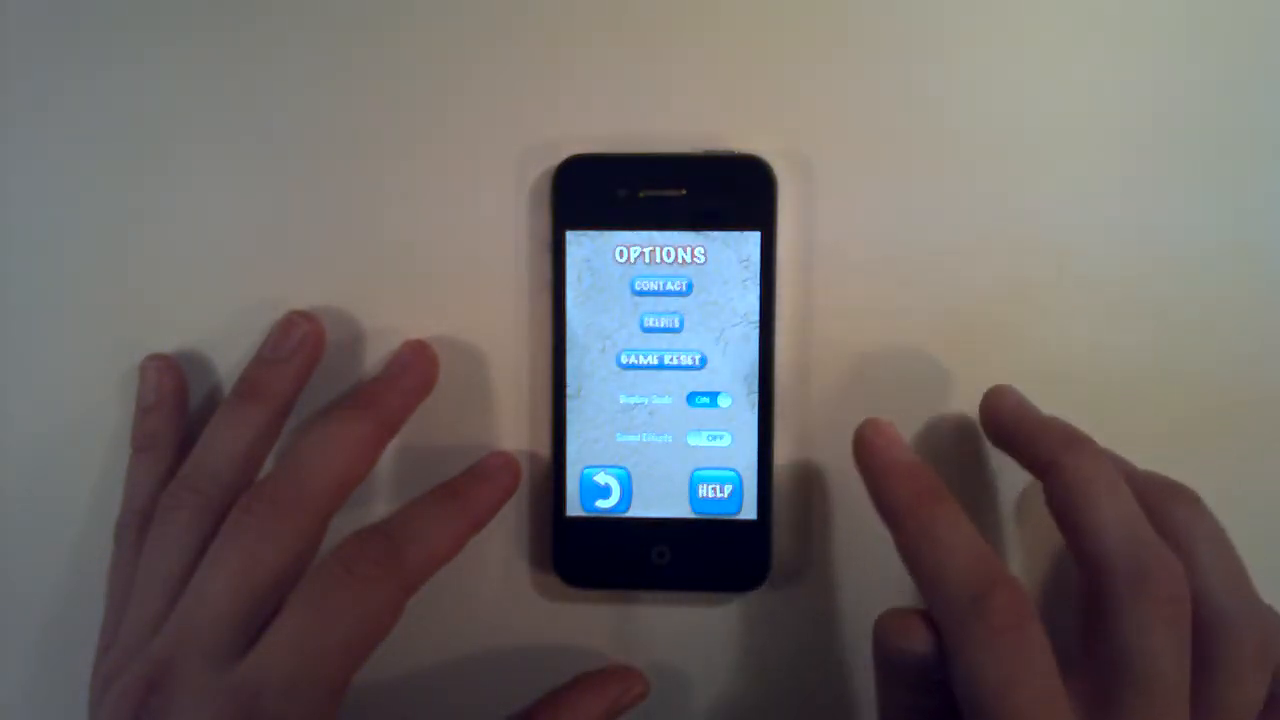
{"action": "left_click", "coordinate": [708, 438]}
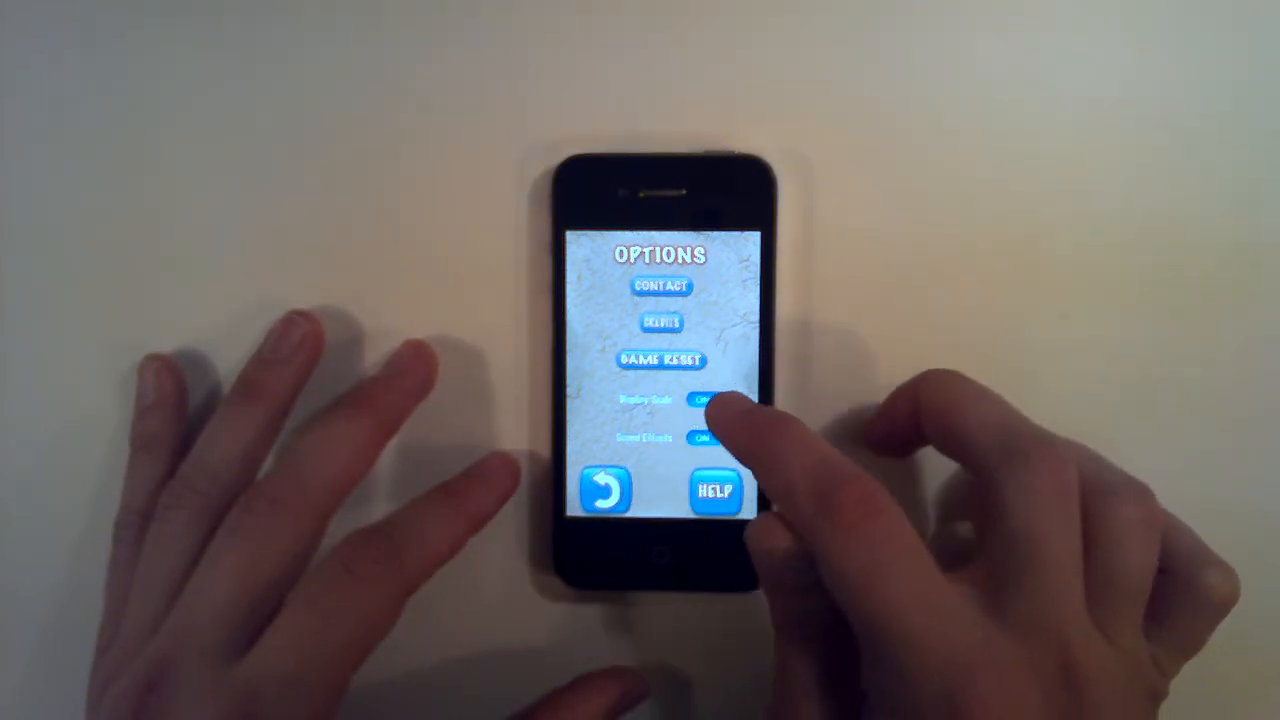
{"action": "left_click", "coordinate": [710, 400]}
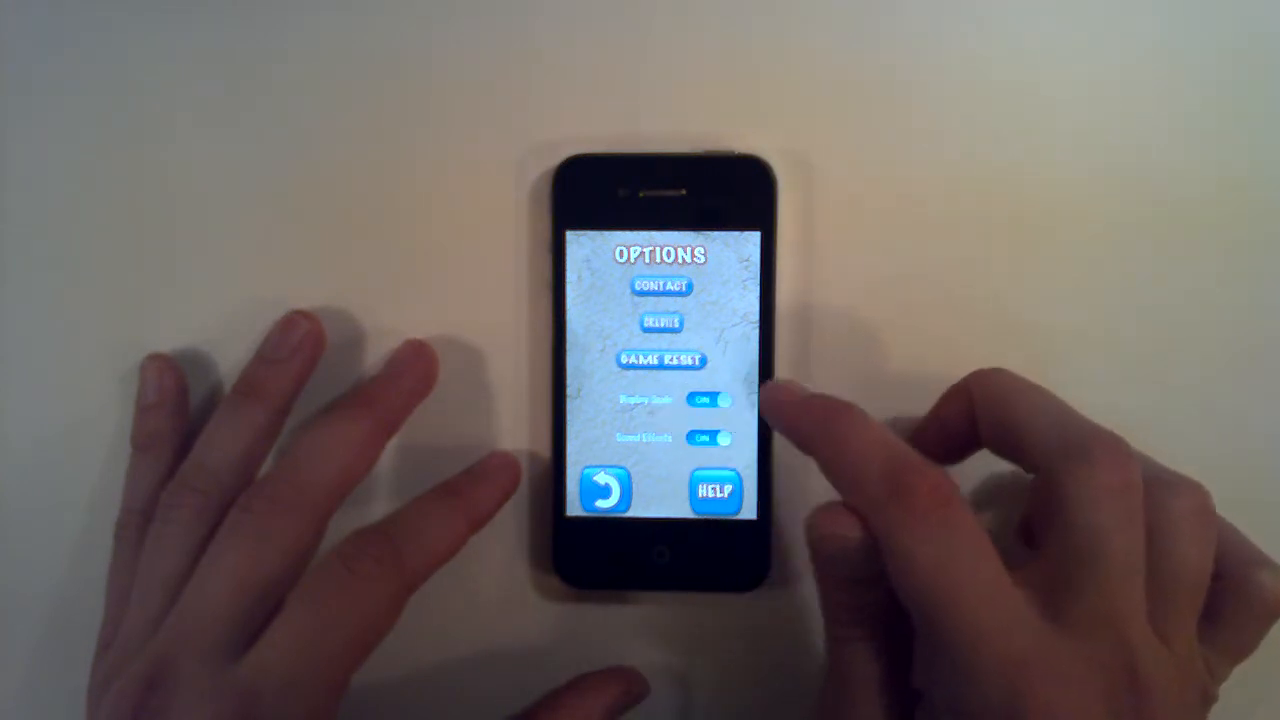
{"action": "left_click", "coordinate": [714, 491]}
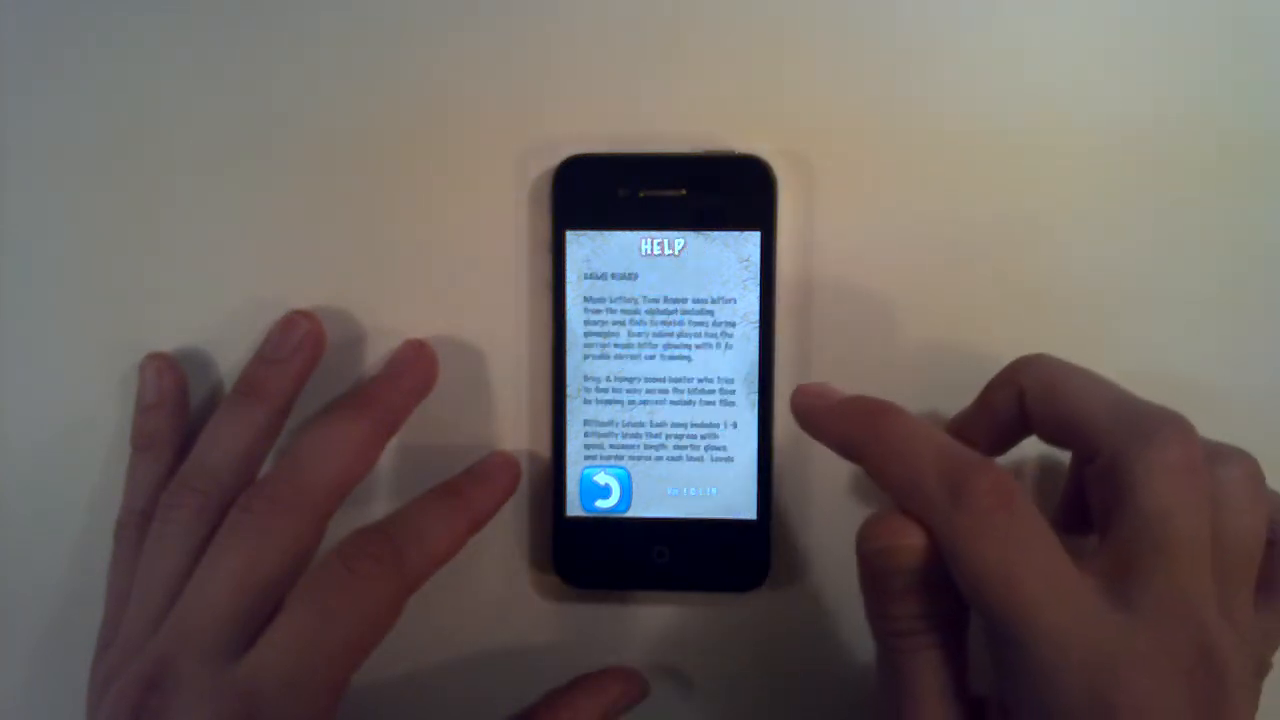
{"action": "left_click", "coordinate": [600, 490]}
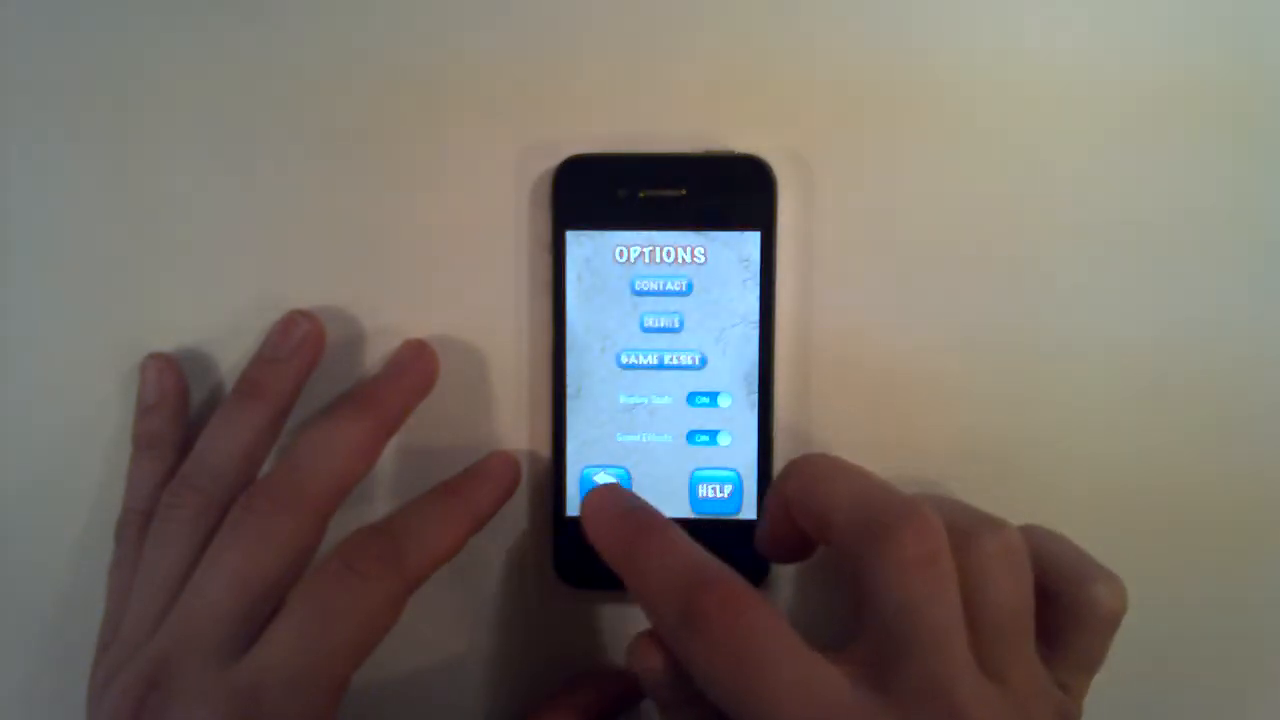
Step: Back out of the Options screen to the Tone Hopper title menu
{"action": "left_click", "coordinate": [659, 287]}
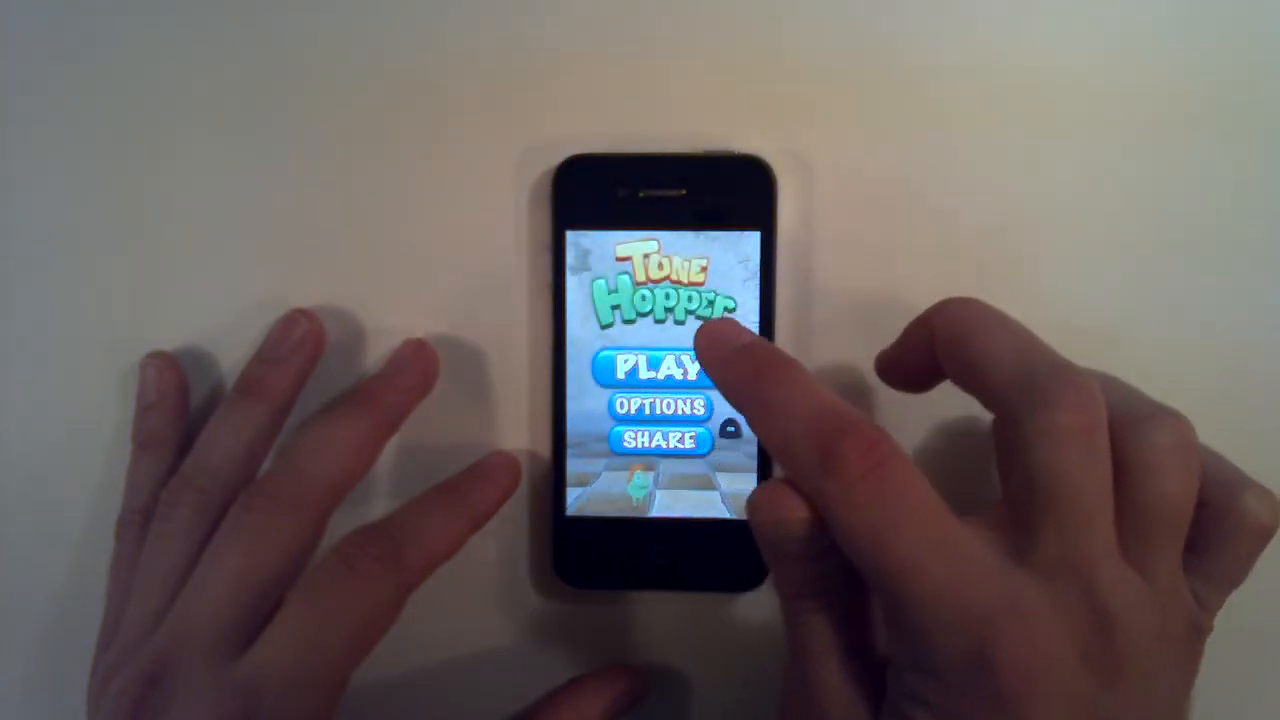
Step: Choose PLAY, pick an album, and select the song Brother John
{"action": "left_click", "coordinate": [658, 363]}
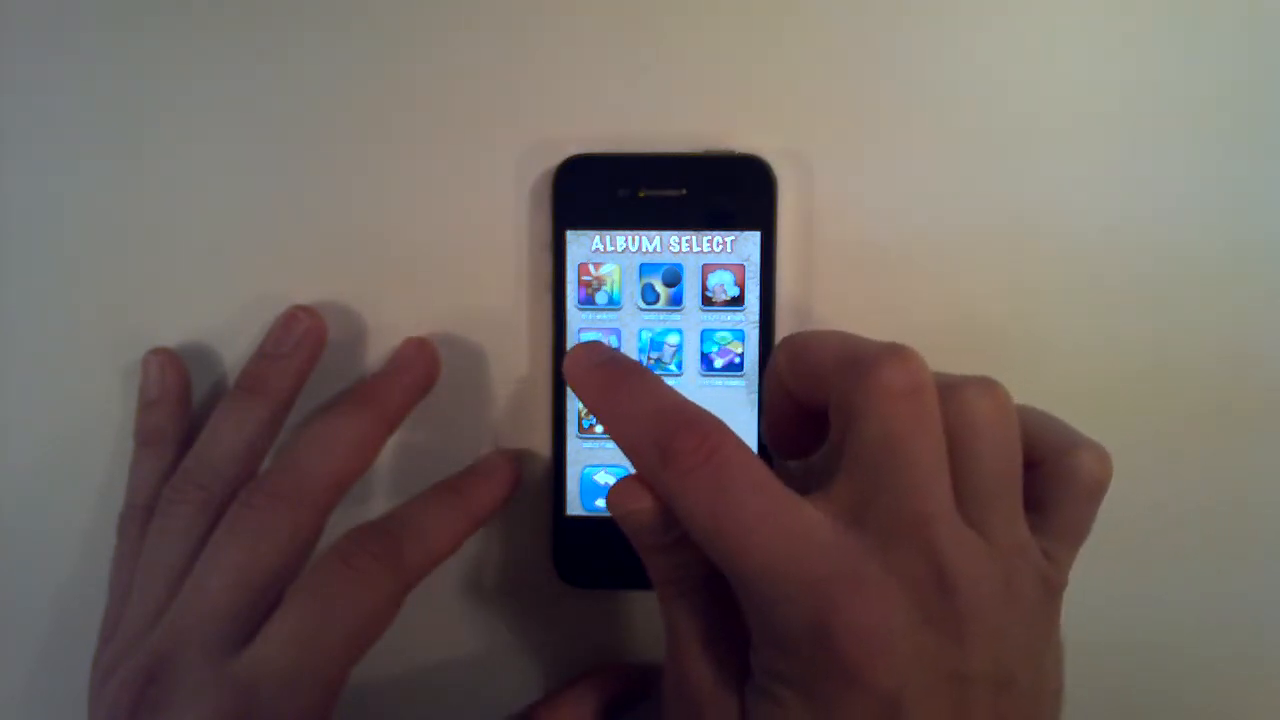
{"action": "left_click", "coordinate": [598, 350]}
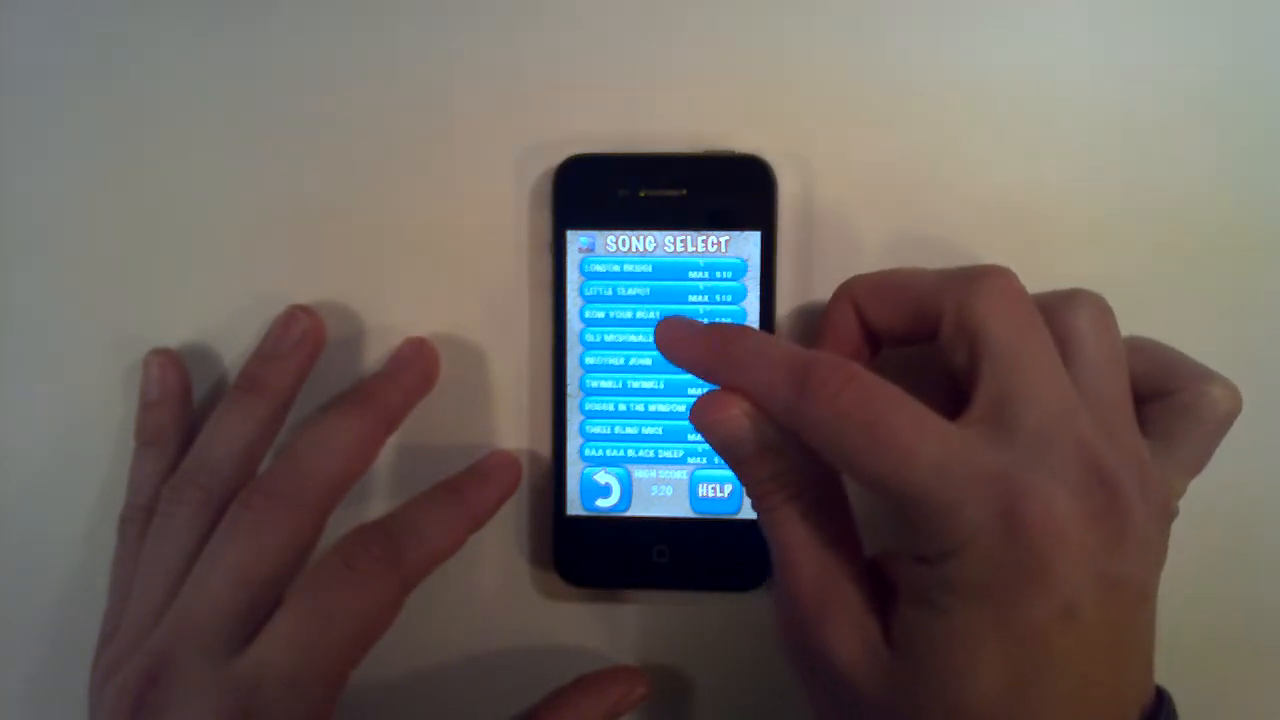
{"action": "left_click", "coordinate": [660, 320]}
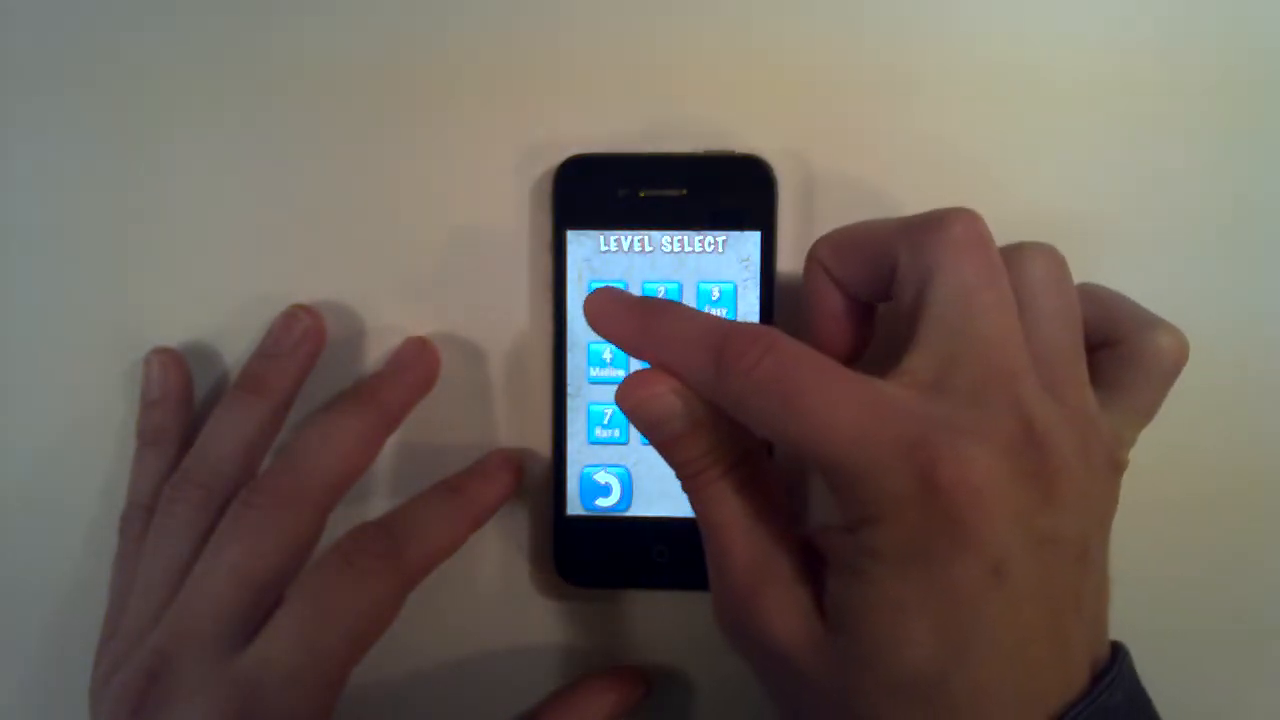
Step: Start a Brother John level and play it through to a Perfect Score
{"action": "left_click", "coordinate": [610, 295]}
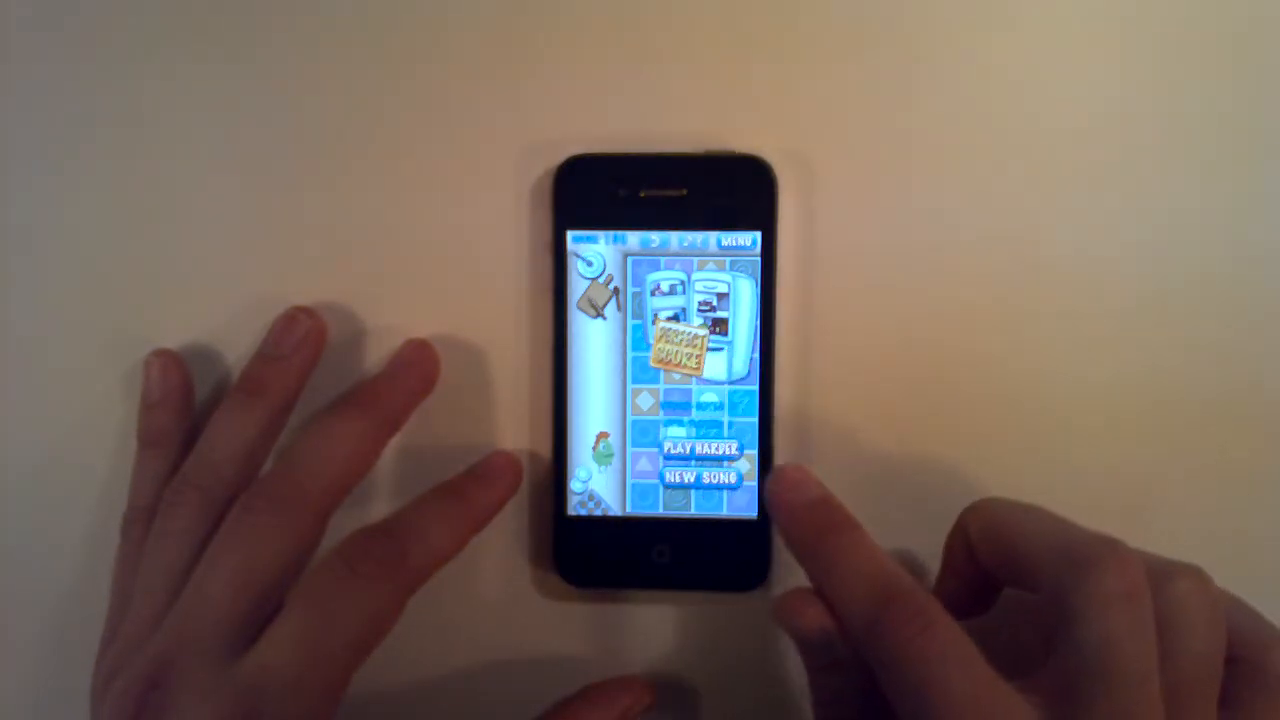
Step: Choose PLAY HARDER and hop across the note tiles to the results screen
{"action": "left_click", "coordinate": [700, 448]}
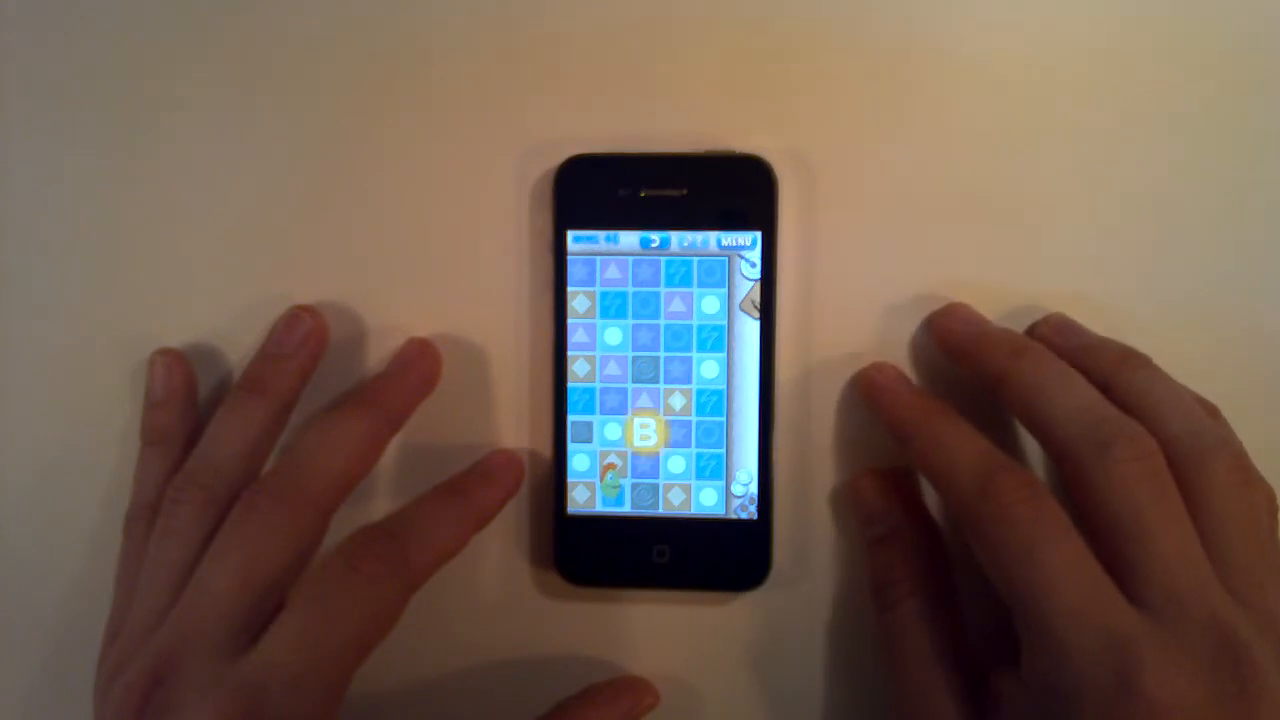
{"action": "left_click", "coordinate": [635, 470]}
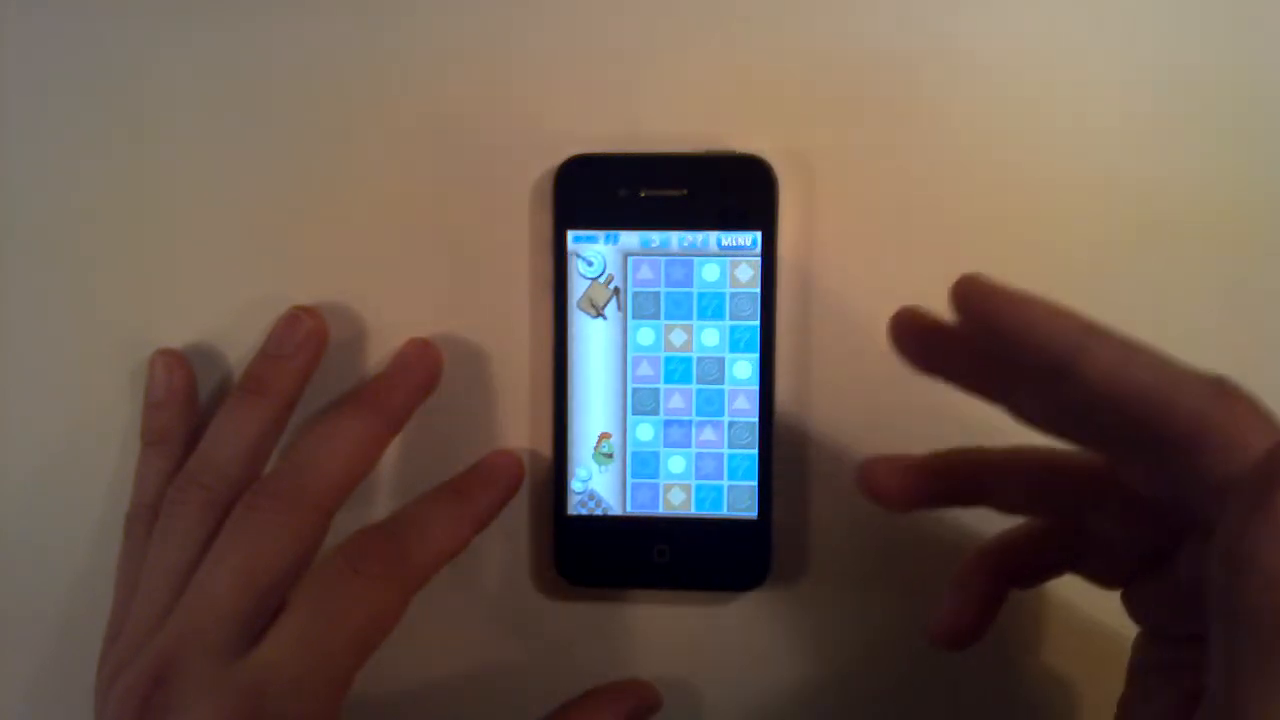
{"action": "left_click", "coordinate": [690, 430]}
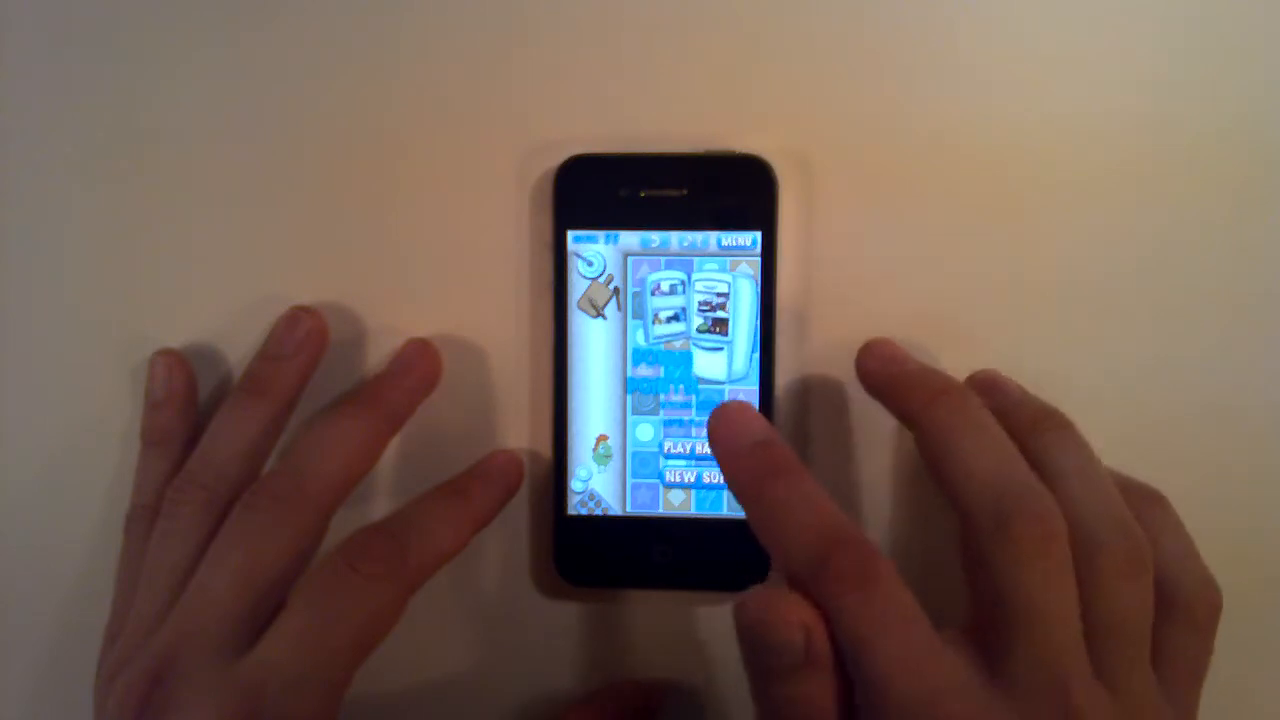
{"action": "left_click", "coordinate": [700, 460]}
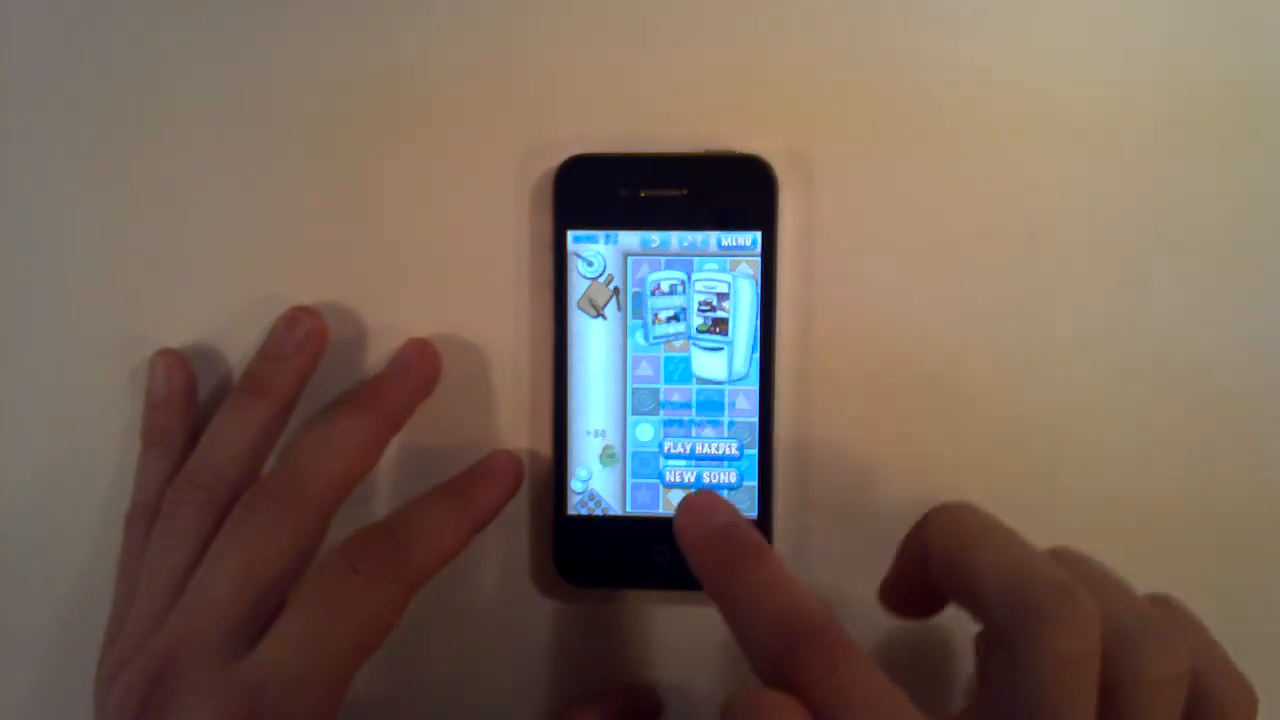
Step: Pick a medium Brother John level and hop the tiles until the song ends
{"action": "left_click", "coordinate": [701, 478]}
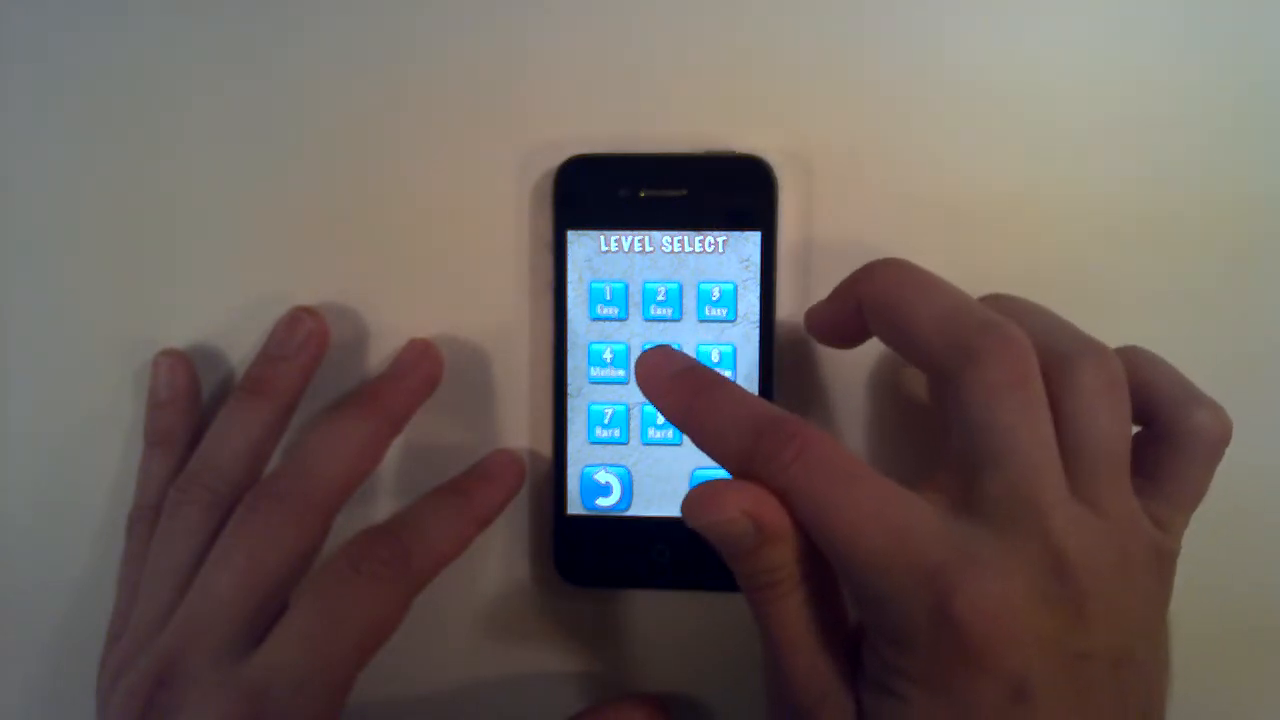
{"action": "left_click", "coordinate": [661, 360]}
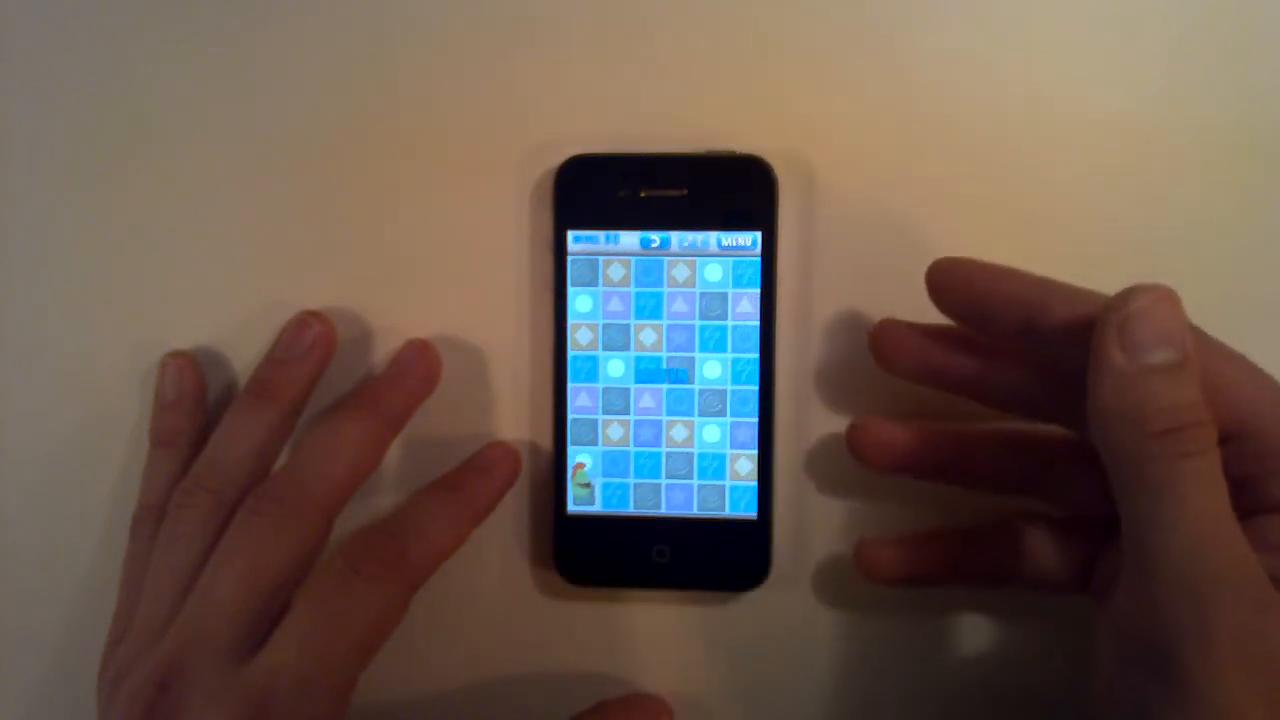
{"action": "left_click", "coordinate": [708, 420]}
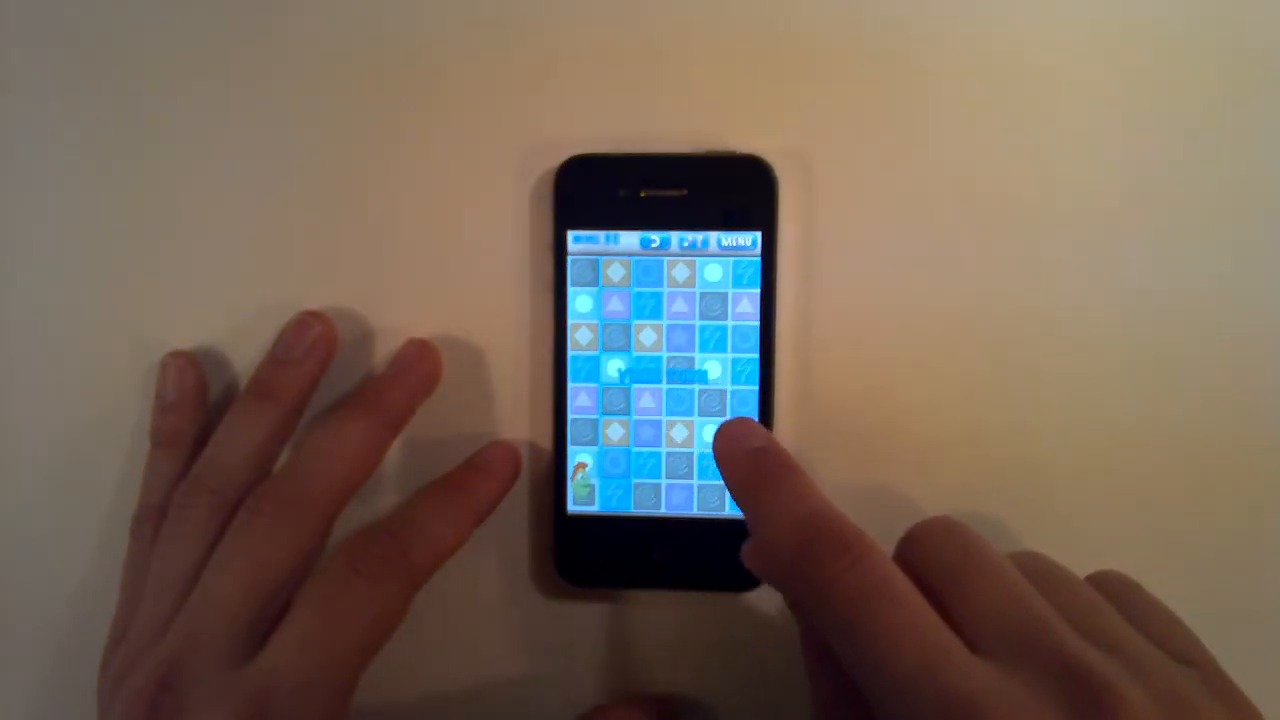
{"action": "left_click", "coordinate": [725, 440]}
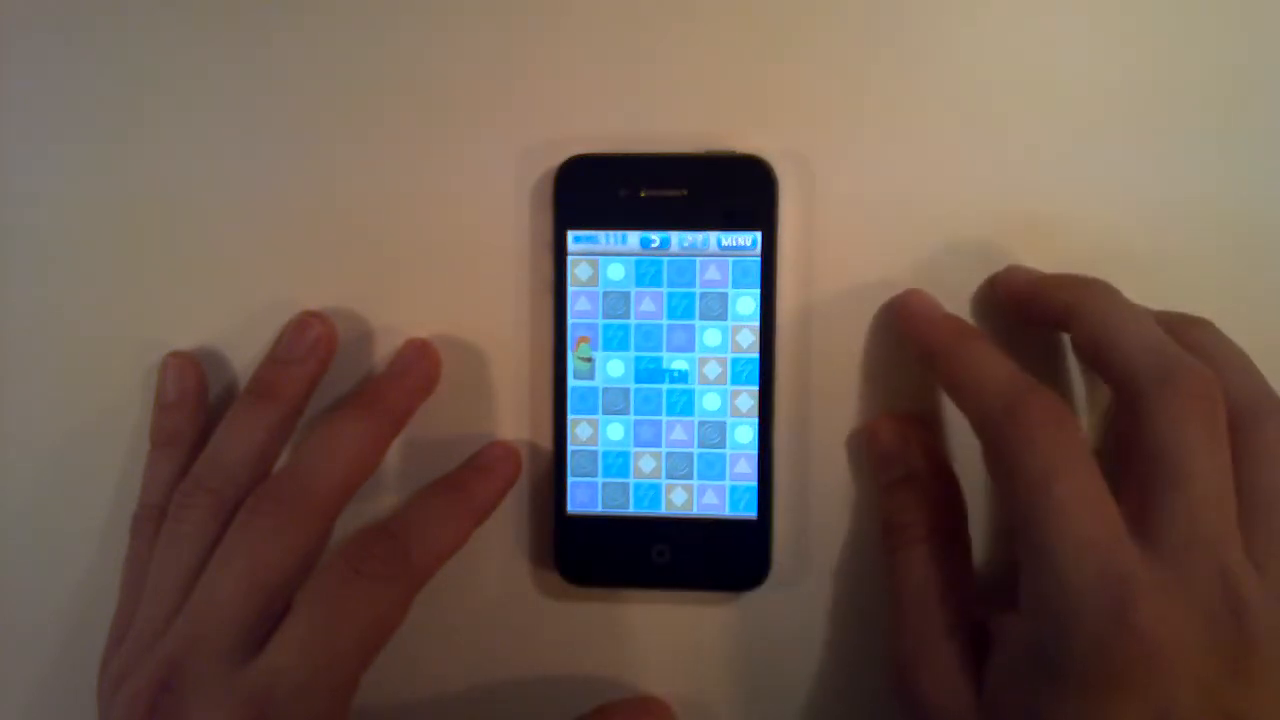
{"action": "left_click", "coordinate": [675, 372]}
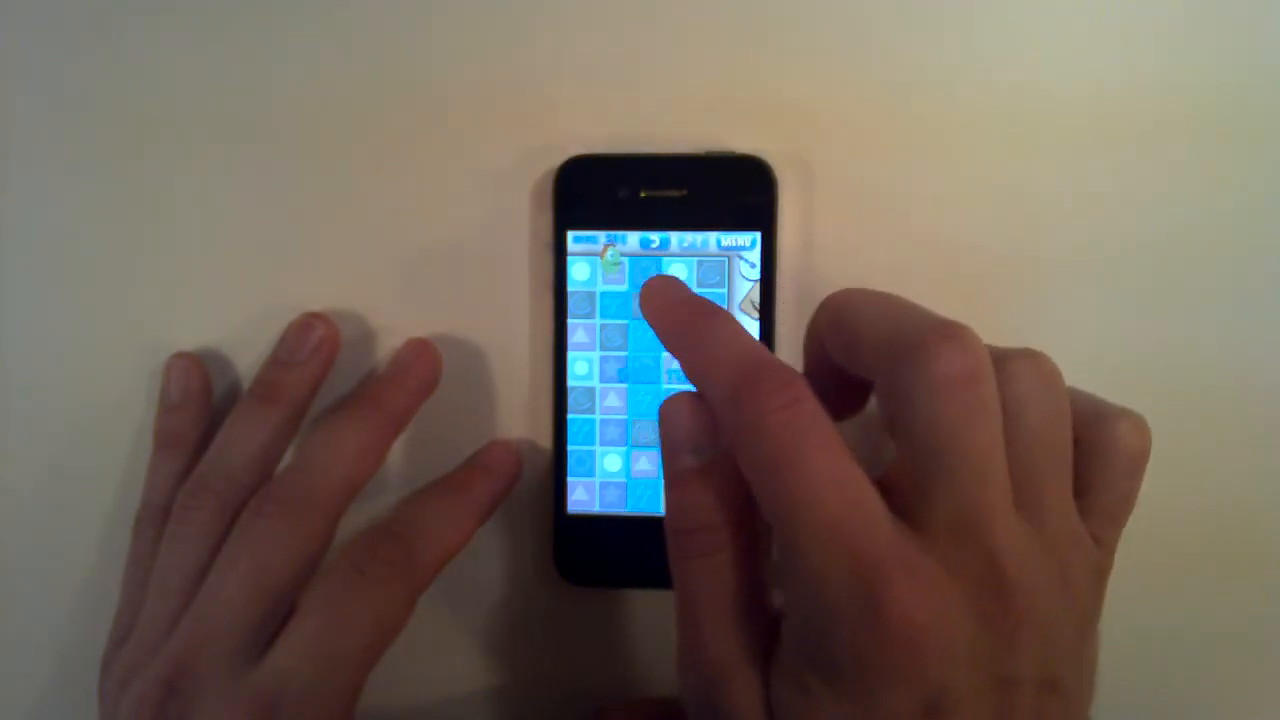
{"action": "left_click", "coordinate": [665, 300]}
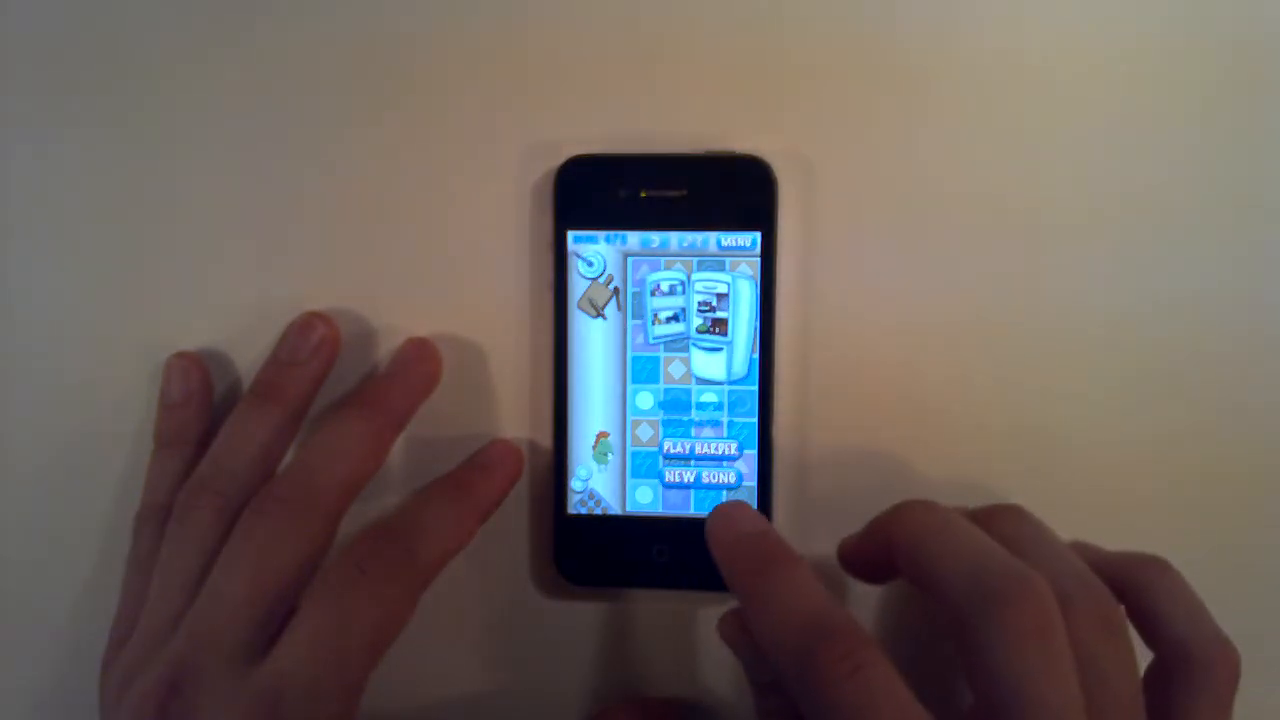
{"action": "left_click", "coordinate": [700, 478]}
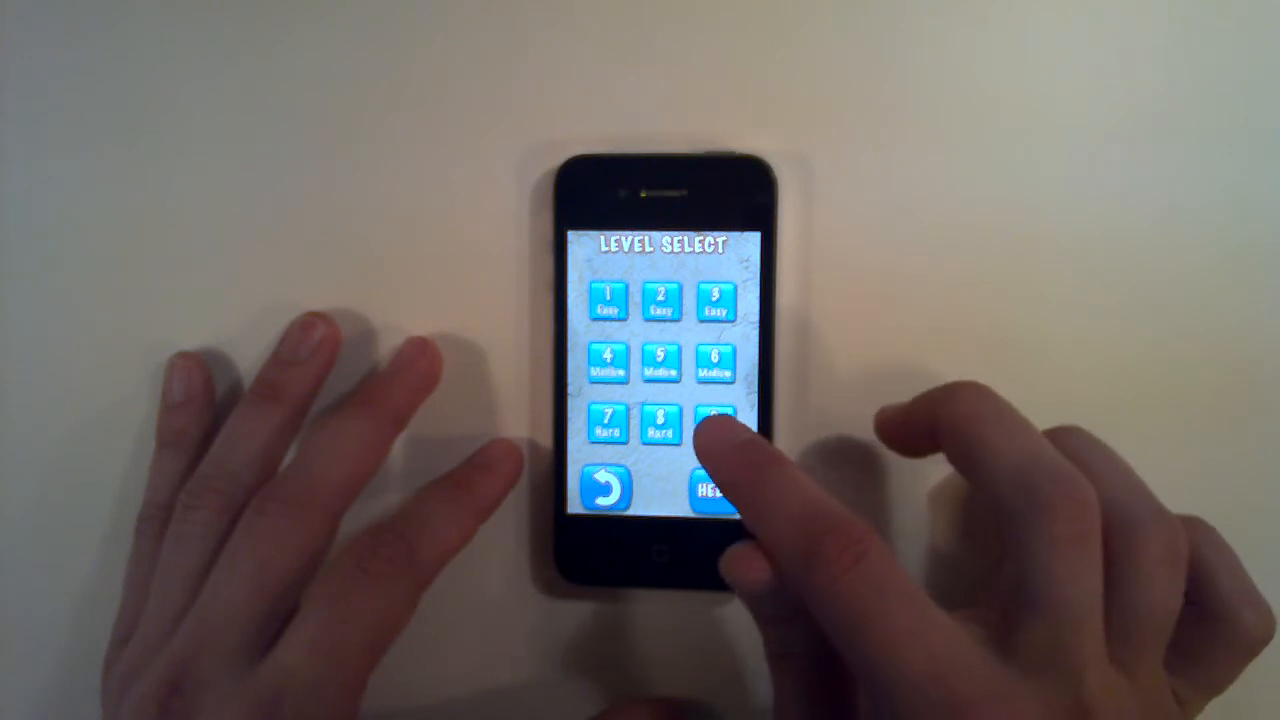
Step: Start level 9 of Brother John from Level Select
{"action": "left_click", "coordinate": [715, 420]}
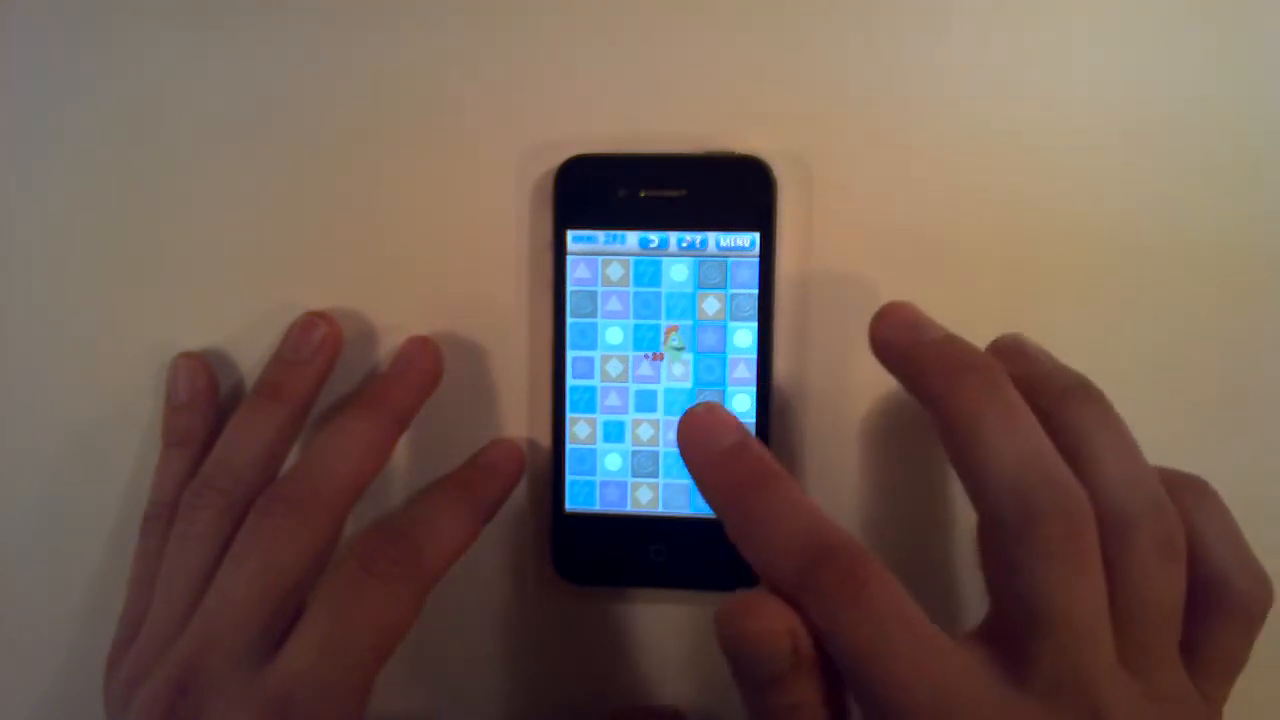
Step: Hop across the level 9 grid until the TRY AGAIN / NEW SONG screen appears
{"action": "left_click", "coordinate": [690, 460]}
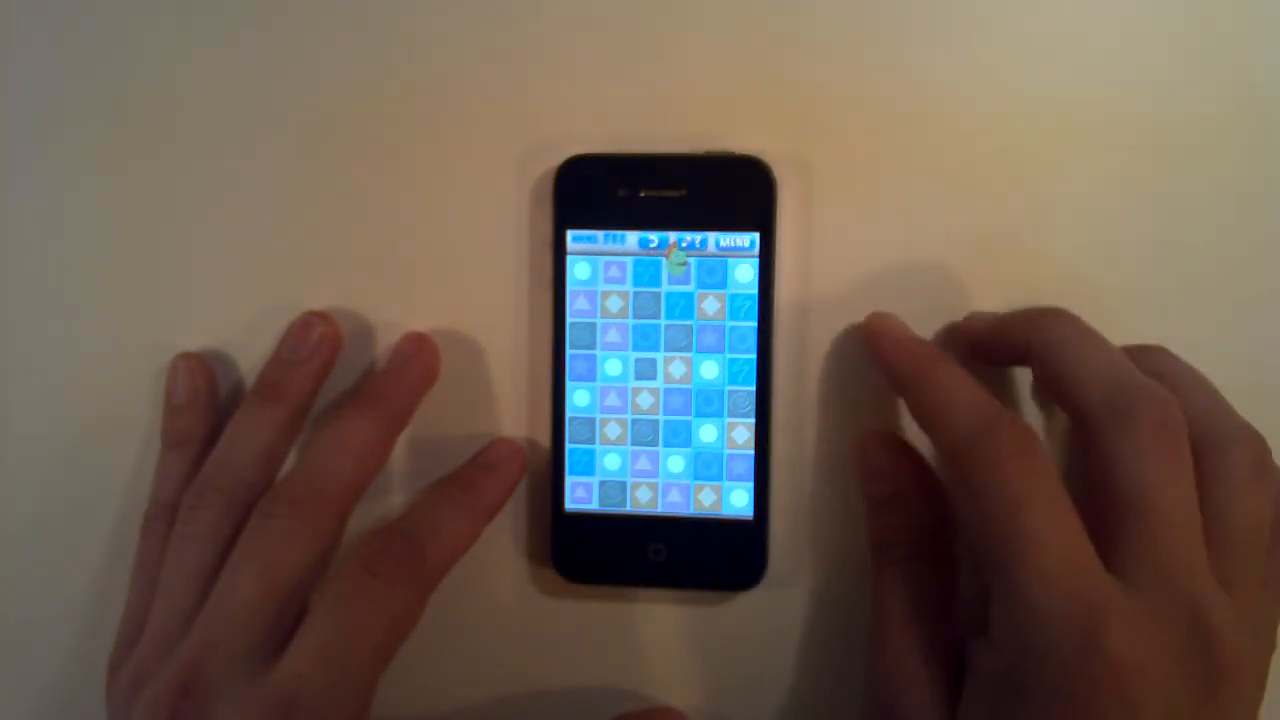
{"action": "left_click", "coordinate": [680, 380]}
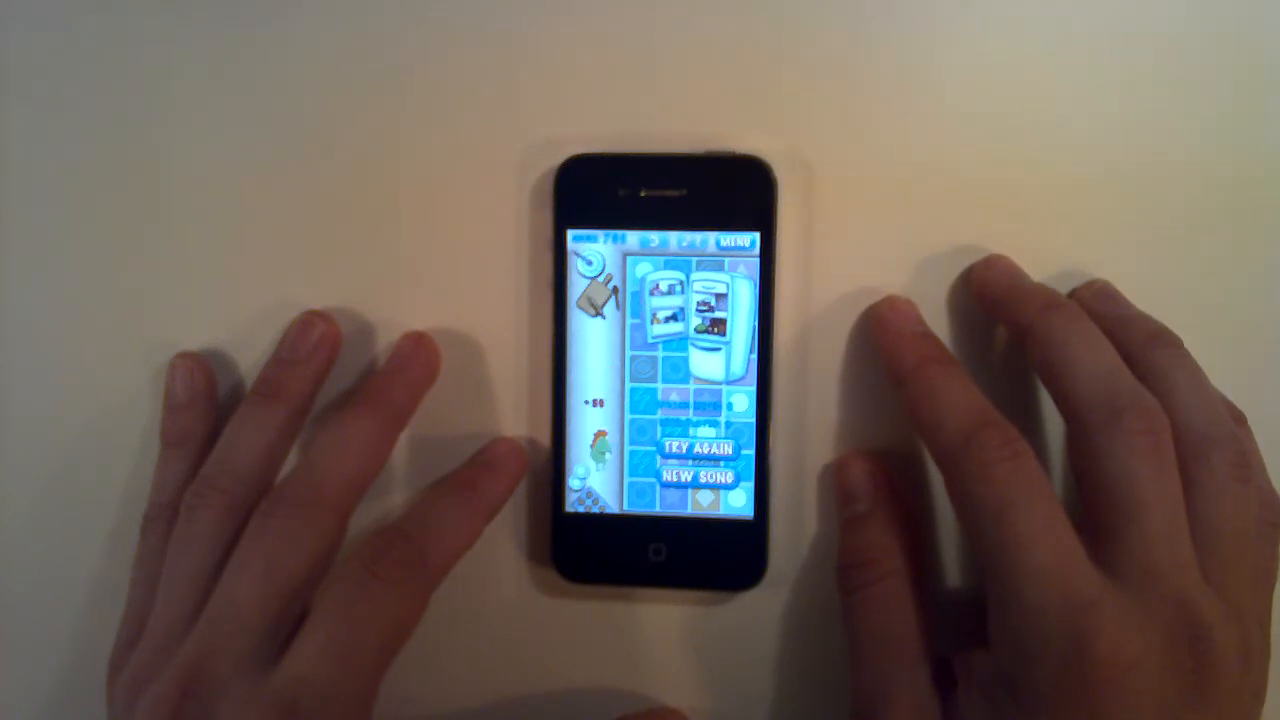
Step: Reach the PERFECT SCORE badge, then choose NEW SONG to see Brother John at 790
{"action": "left_click", "coordinate": [690, 340]}
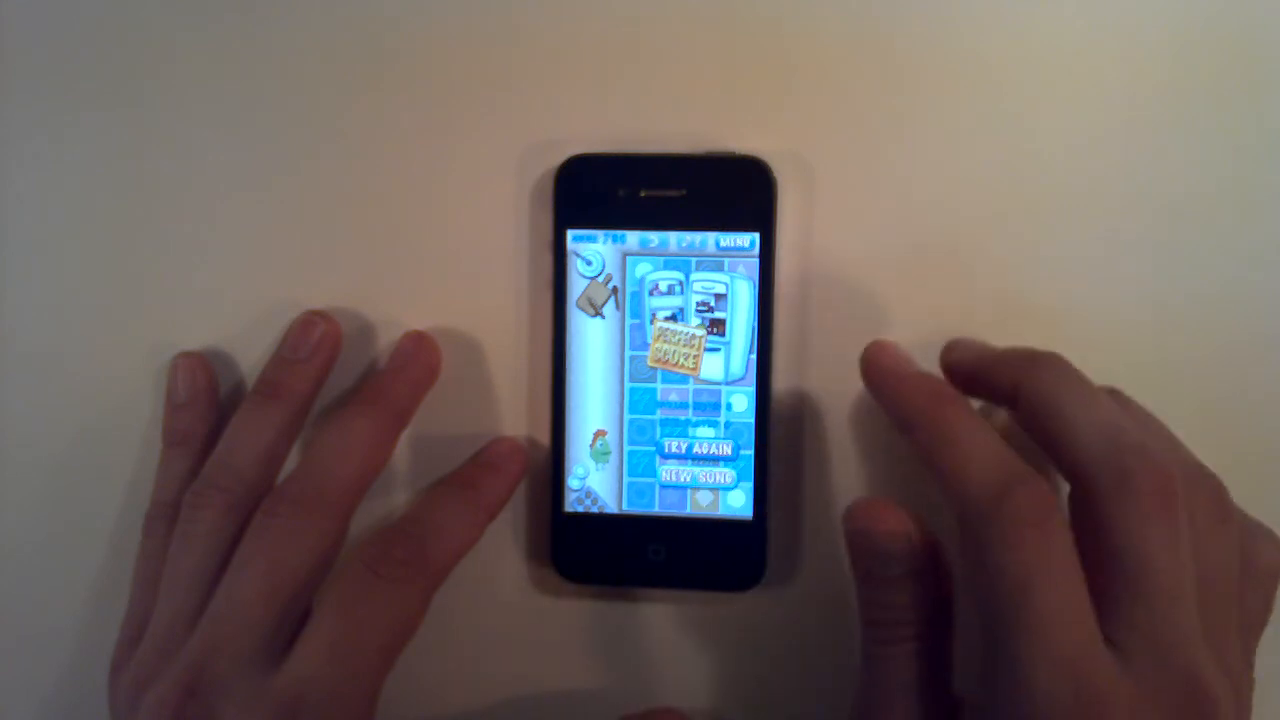
{"action": "left_click", "coordinate": [695, 480]}
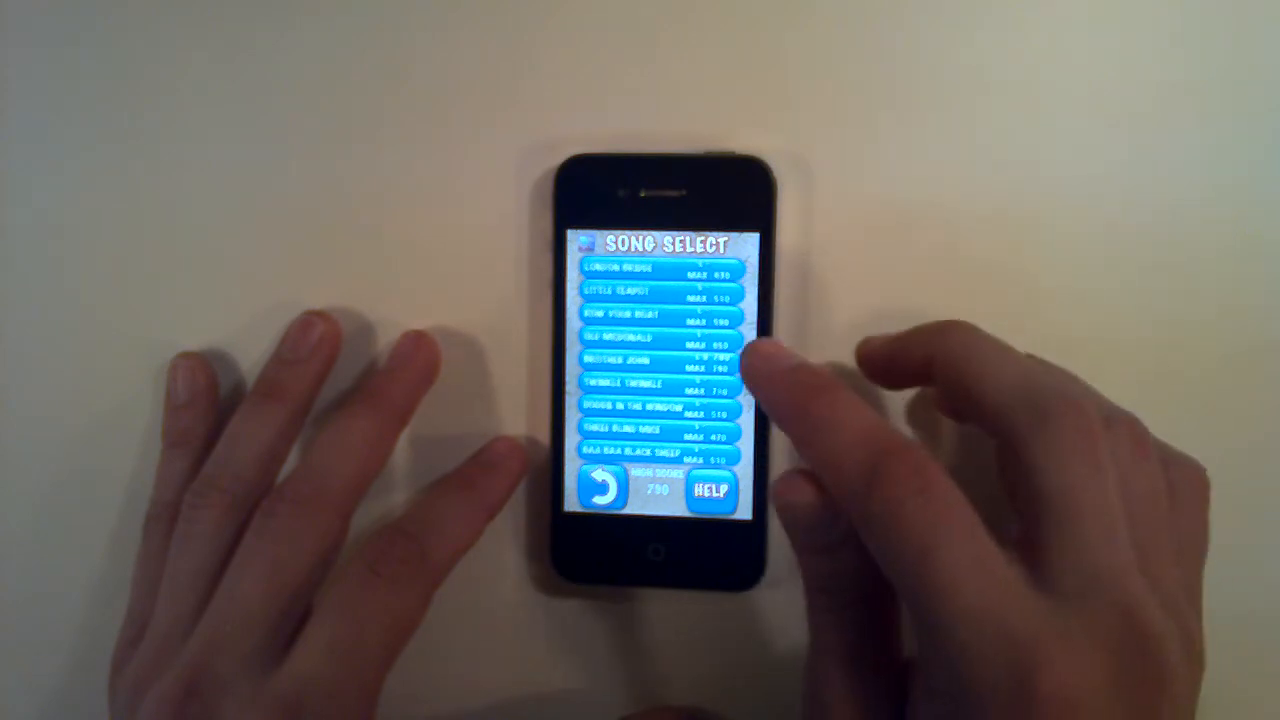
Step: Browse two other albums' song lists, then back out to the title screen
{"action": "left_click", "coordinate": [605, 487]}
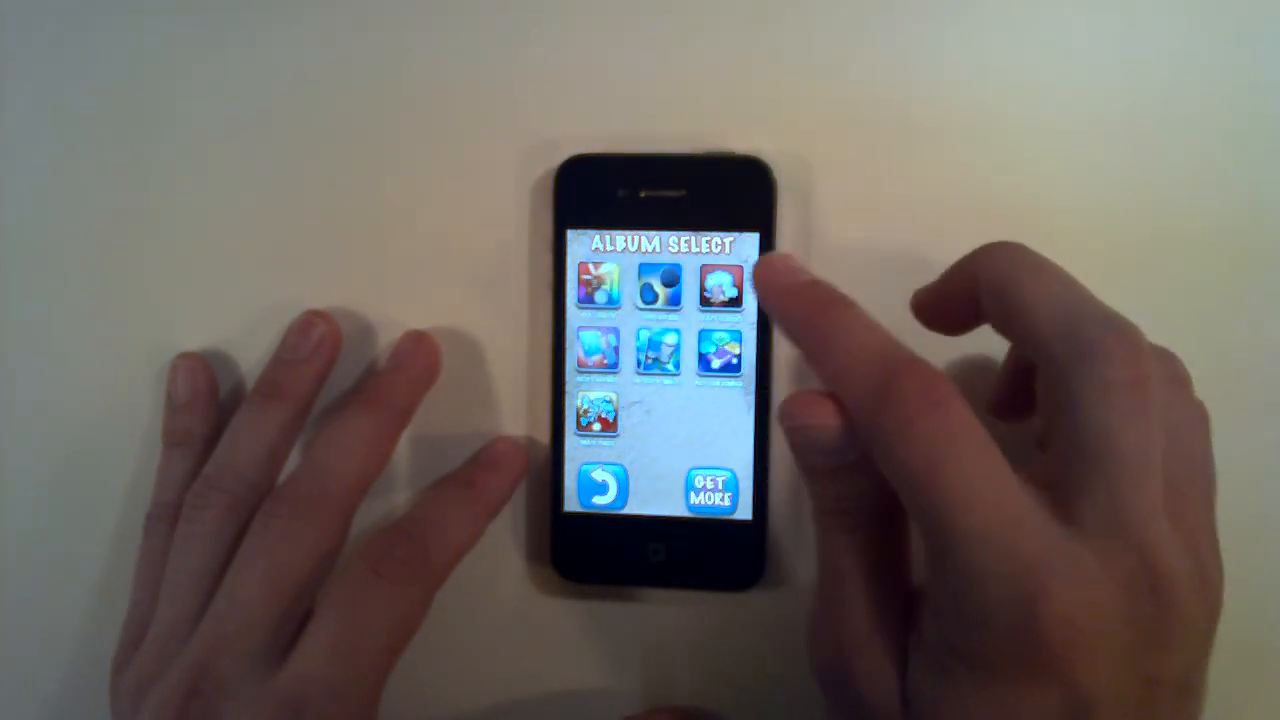
{"action": "left_click", "coordinate": [718, 287]}
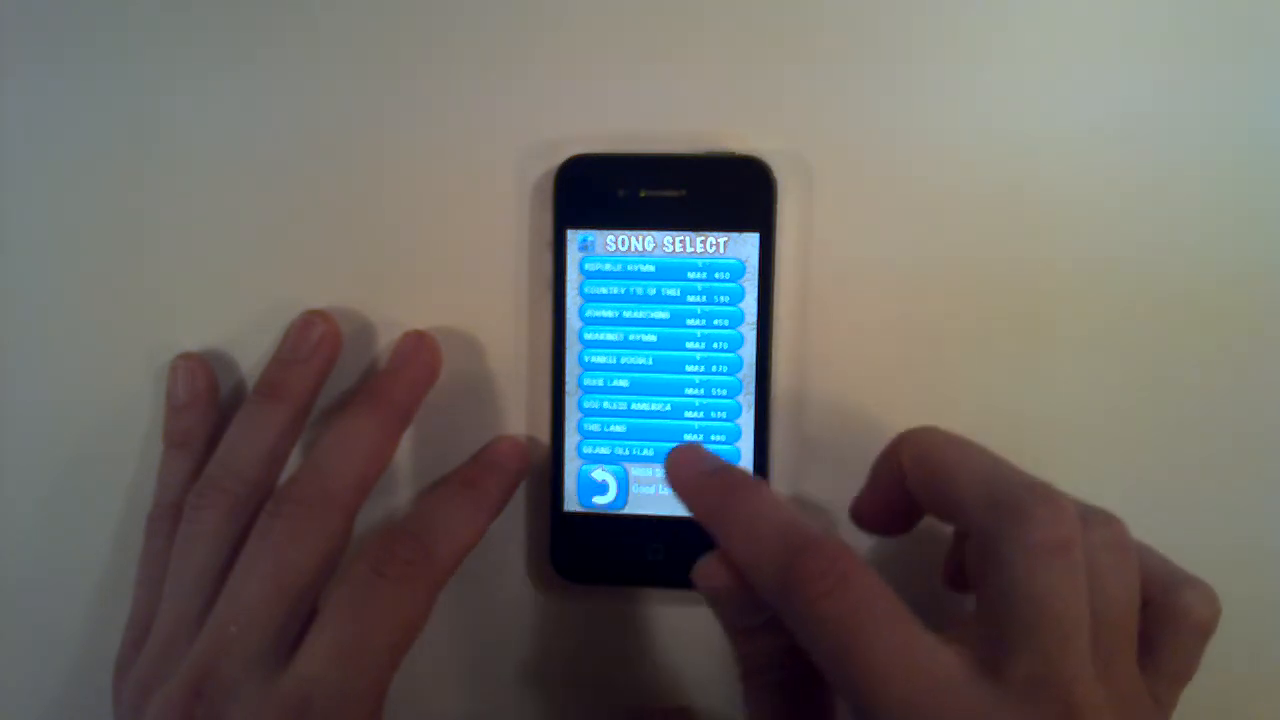
{"action": "left_click", "coordinate": [600, 485]}
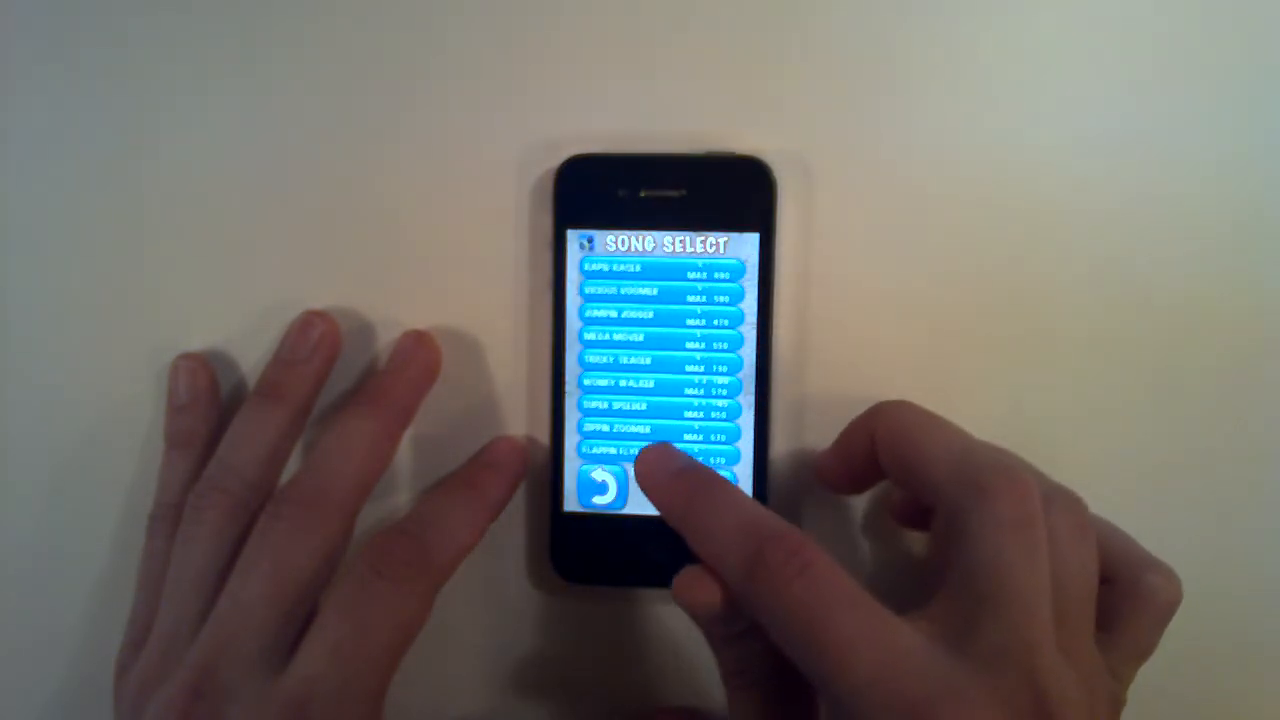
{"action": "left_click", "coordinate": [600, 490]}
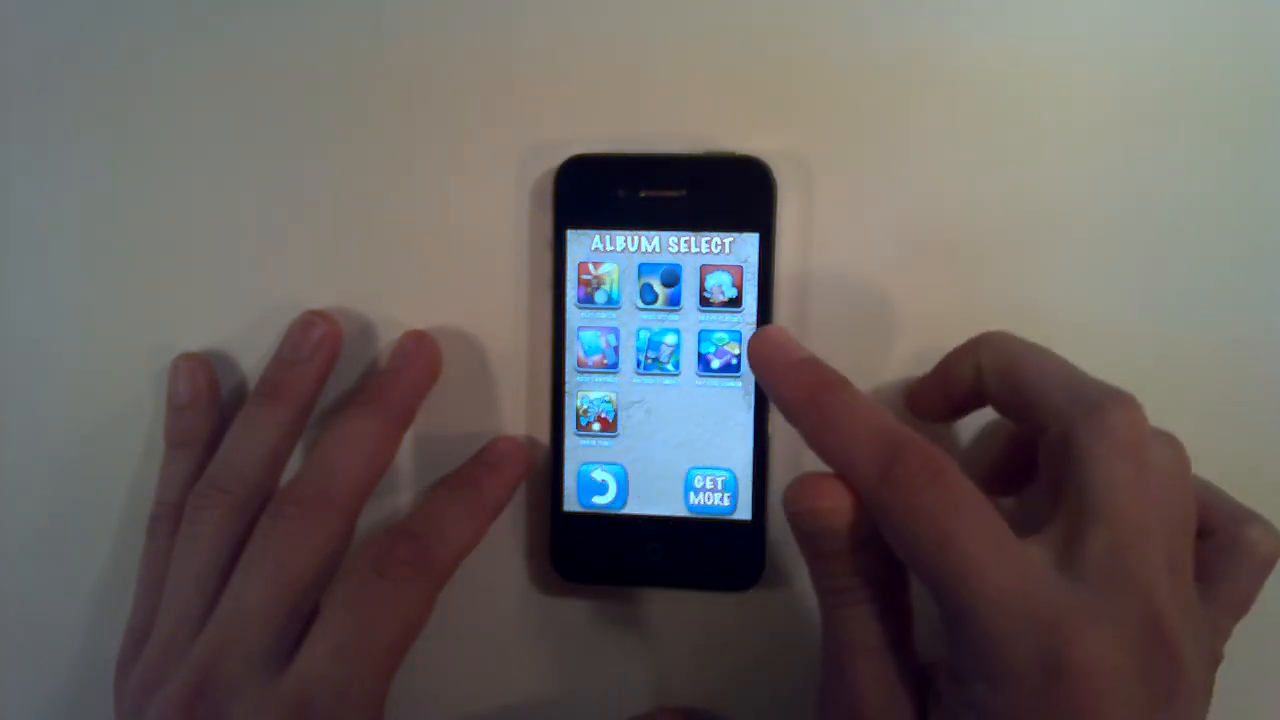
{"action": "left_click", "coordinate": [718, 355]}
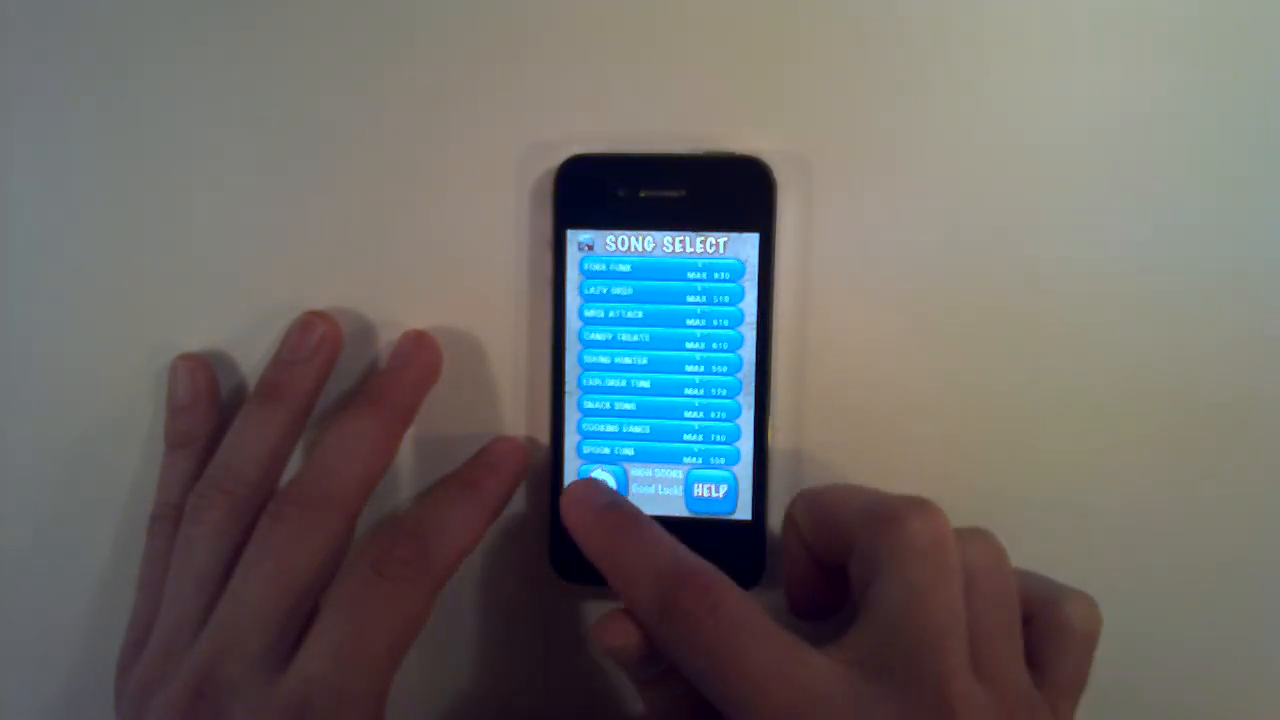
{"action": "left_click", "coordinate": [600, 485]}
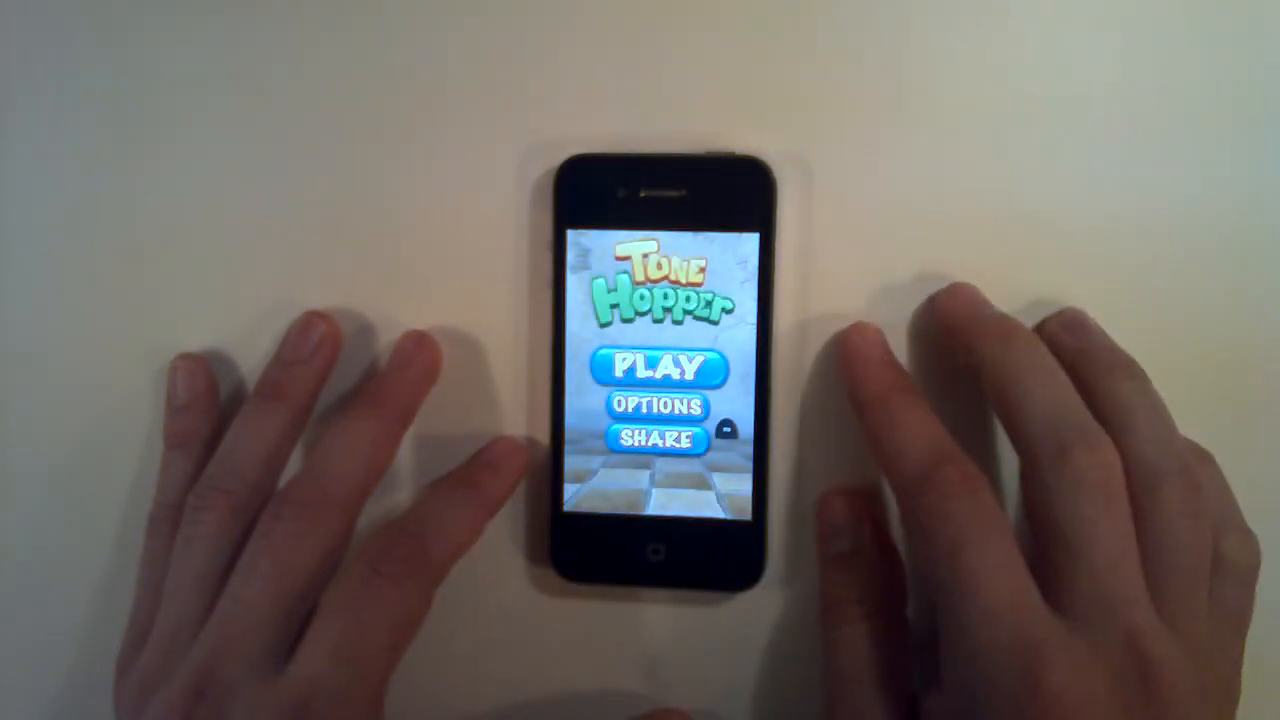